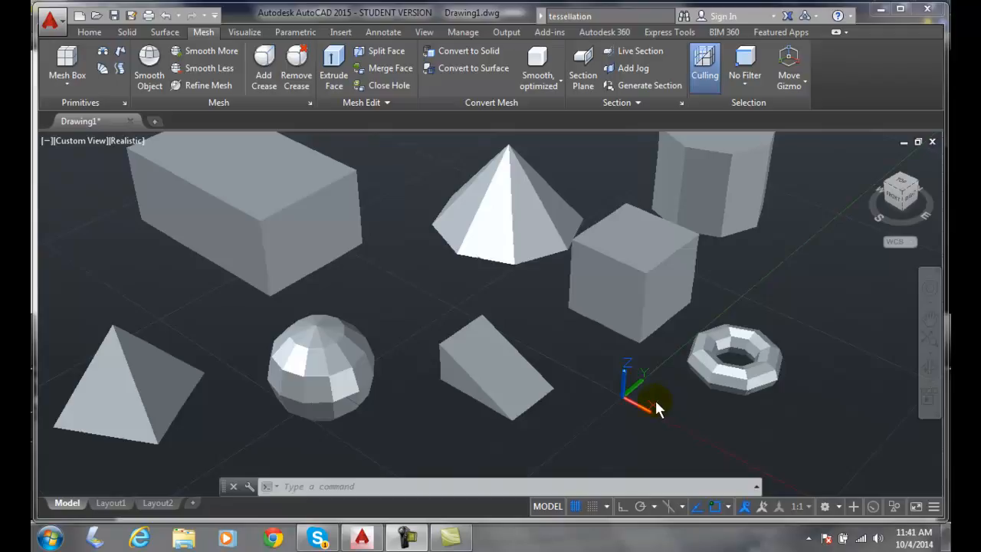
mouse_move(284, 123)
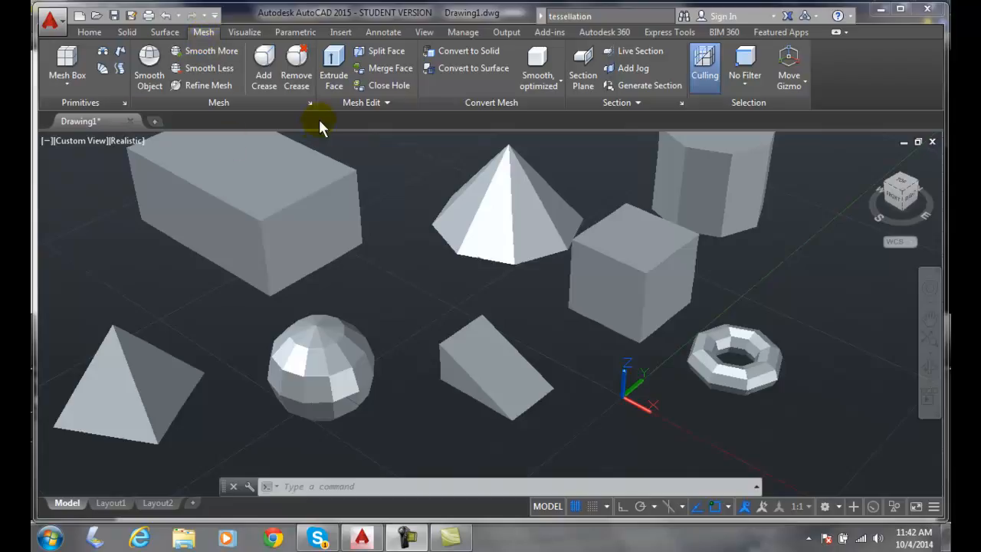
mouse_move(314, 115)
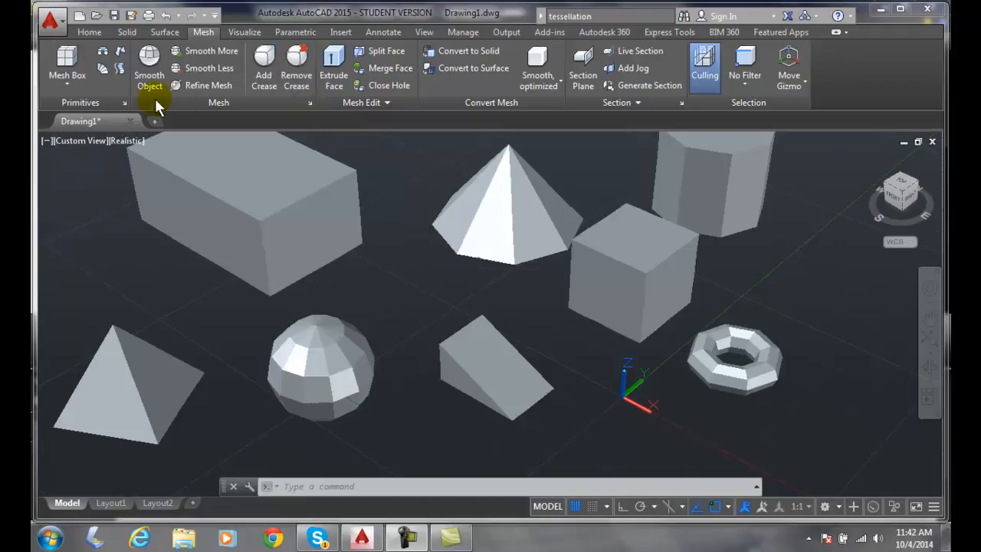
mouse_move(682, 107)
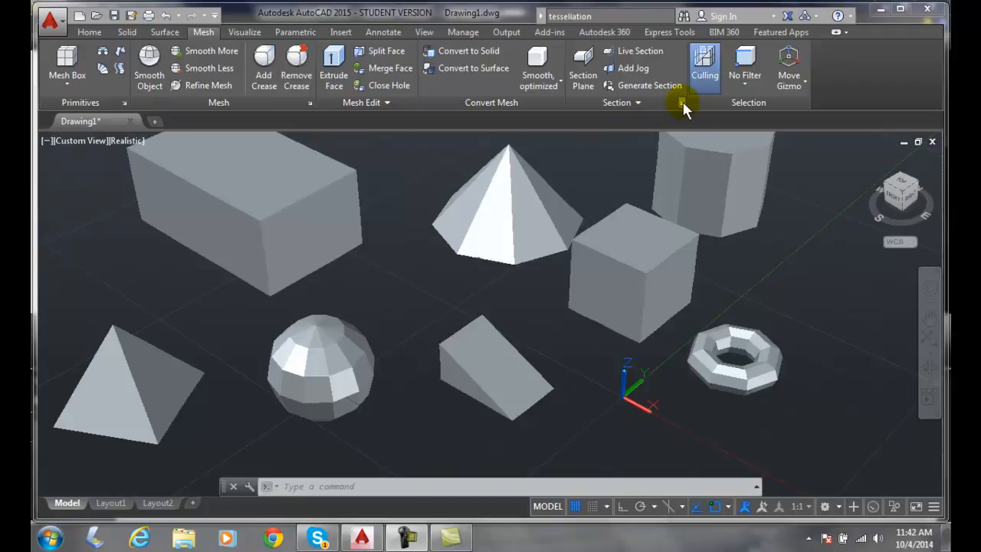
mouse_move(310, 107)
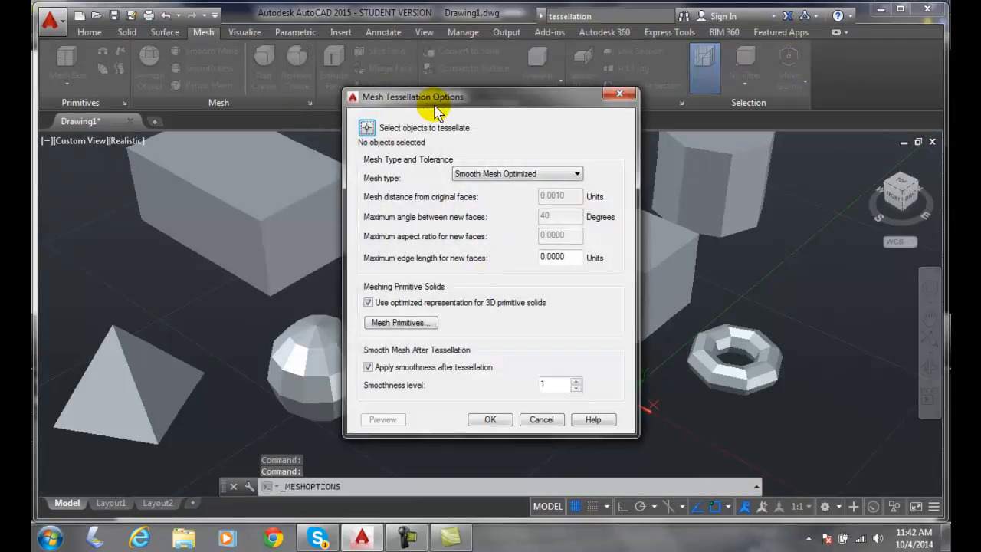
mouse_move(482, 168)
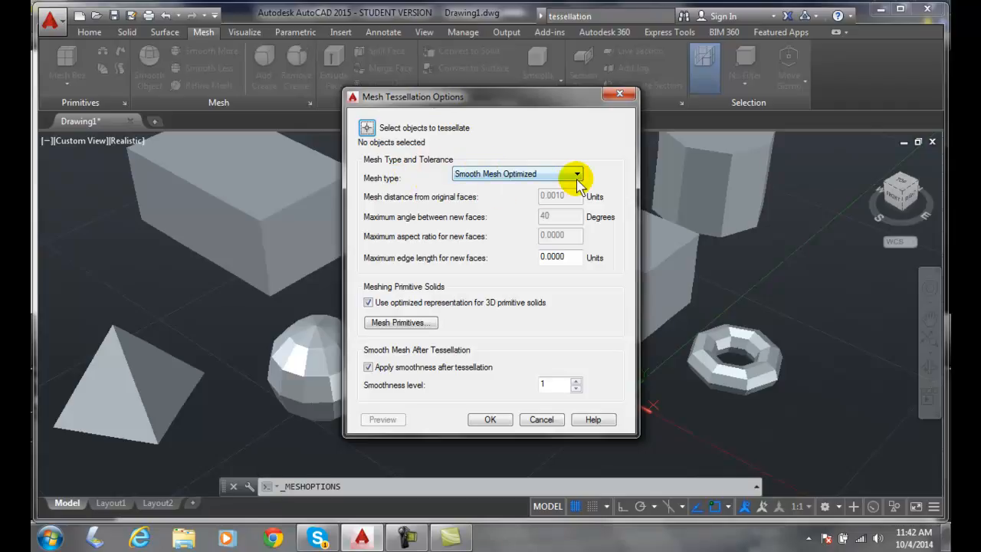
mouse_move(517, 184)
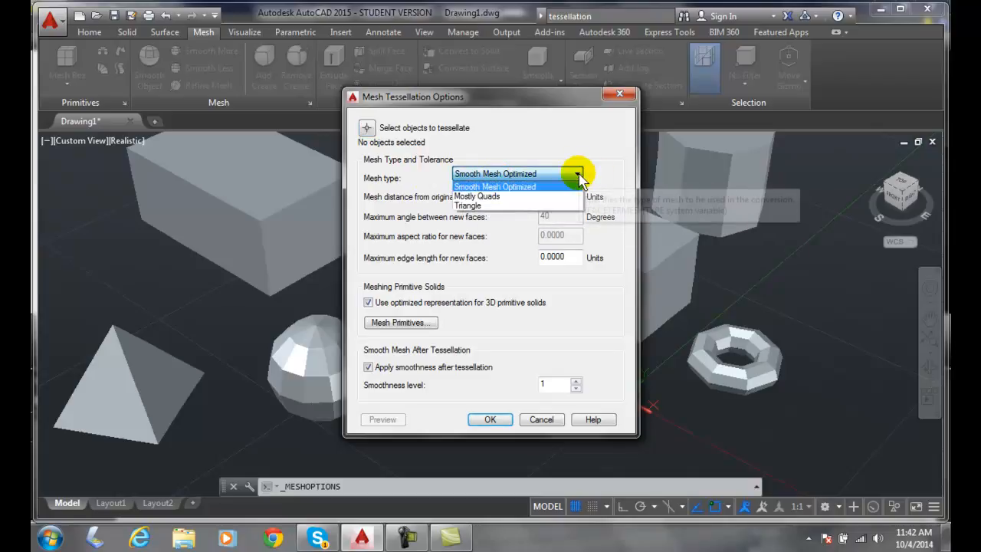
mouse_move(578, 178)
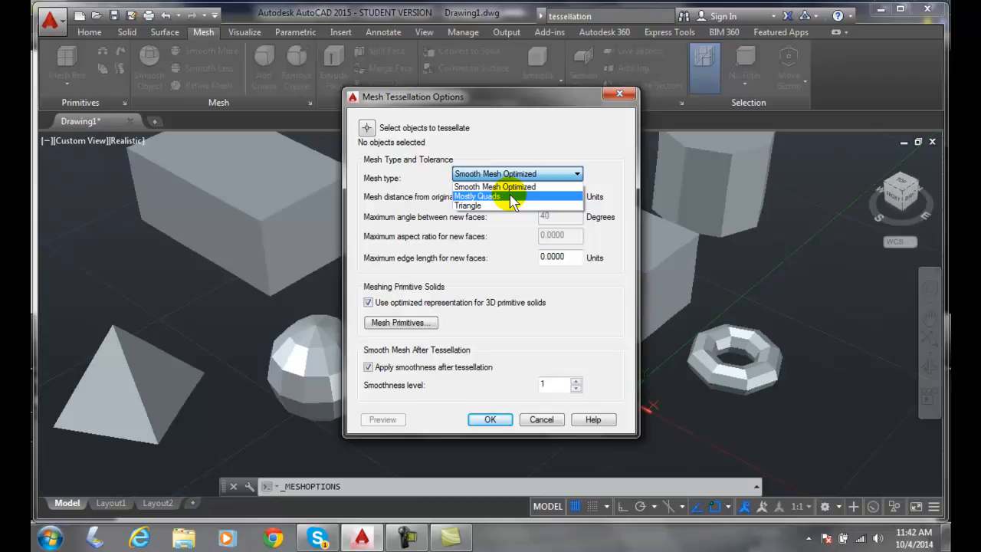
mouse_move(486, 207)
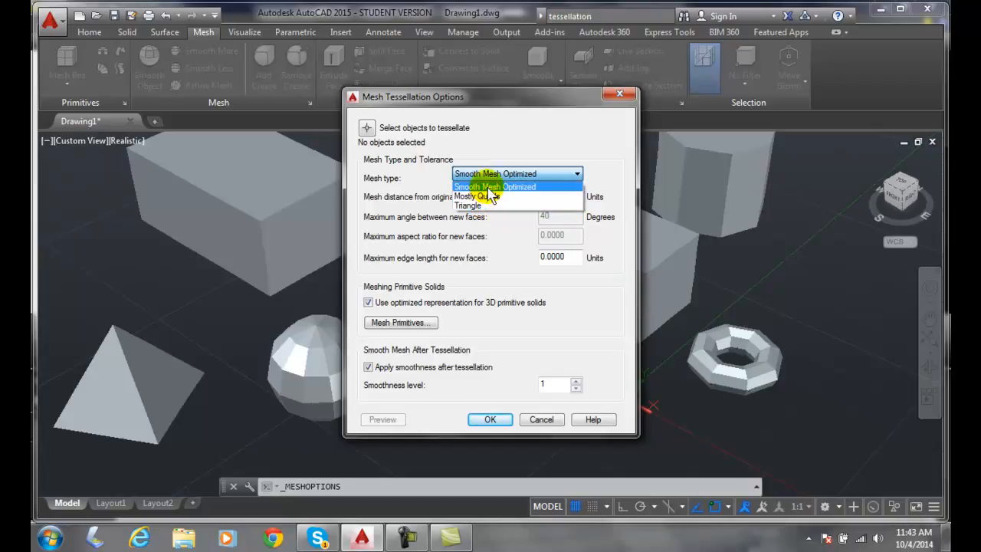
mouse_move(479, 196)
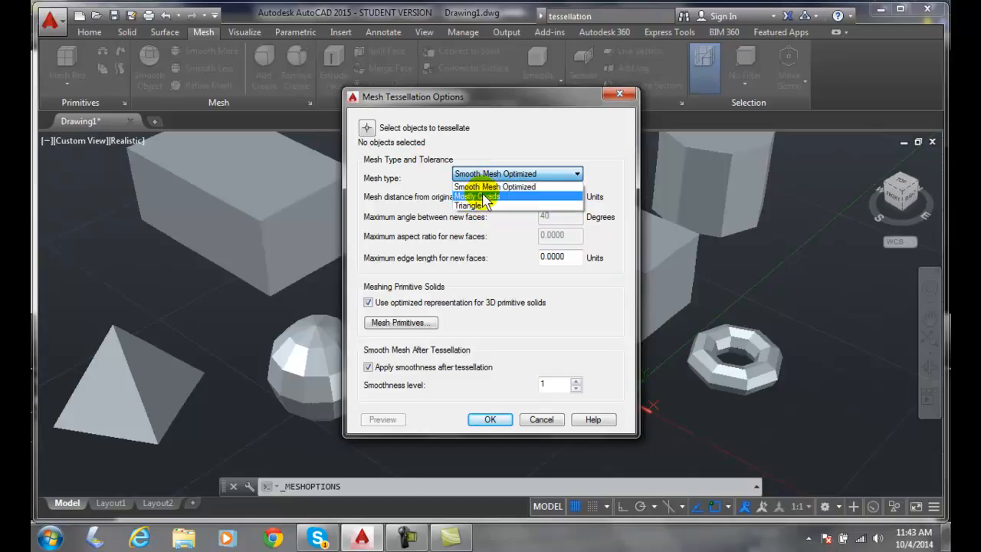
mouse_move(479, 217)
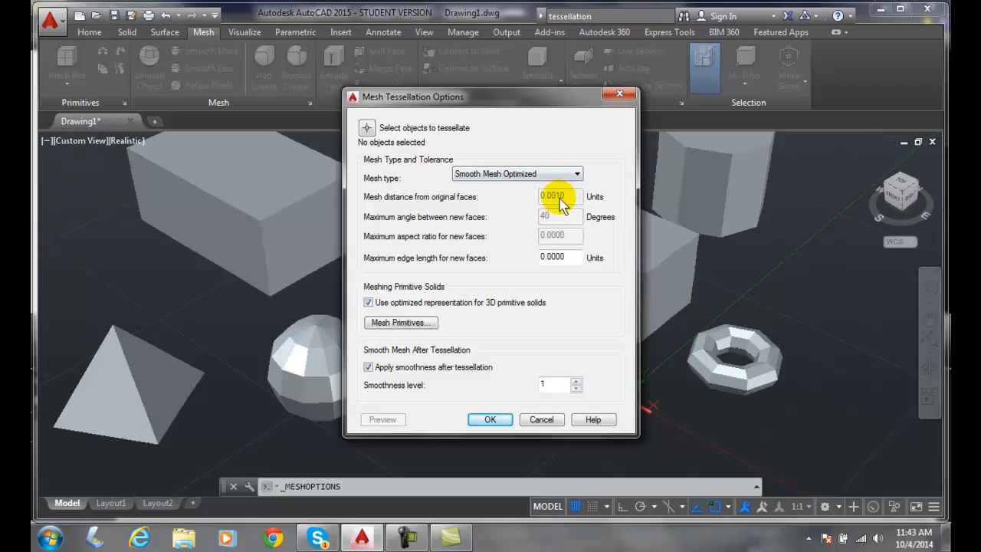
mouse_move(566, 201)
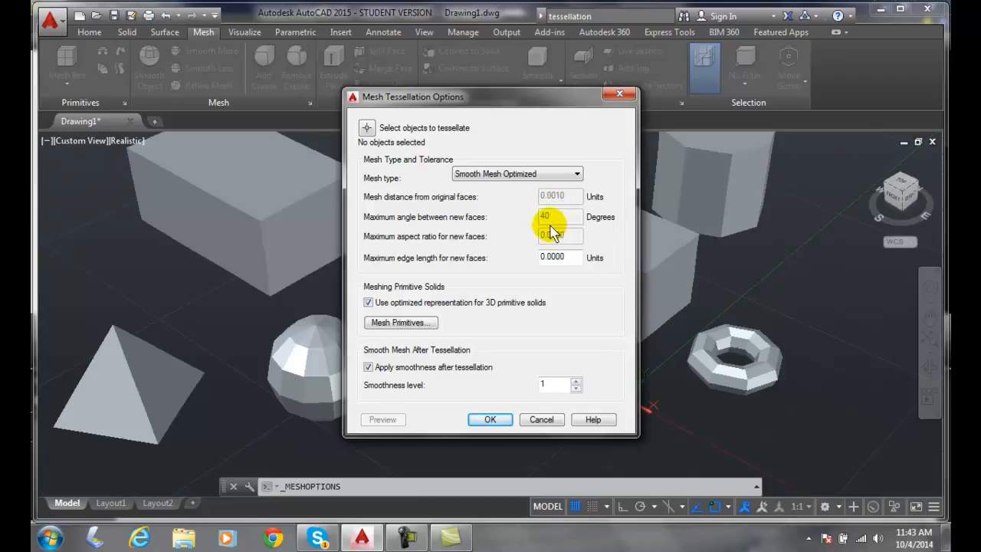
mouse_move(552, 234)
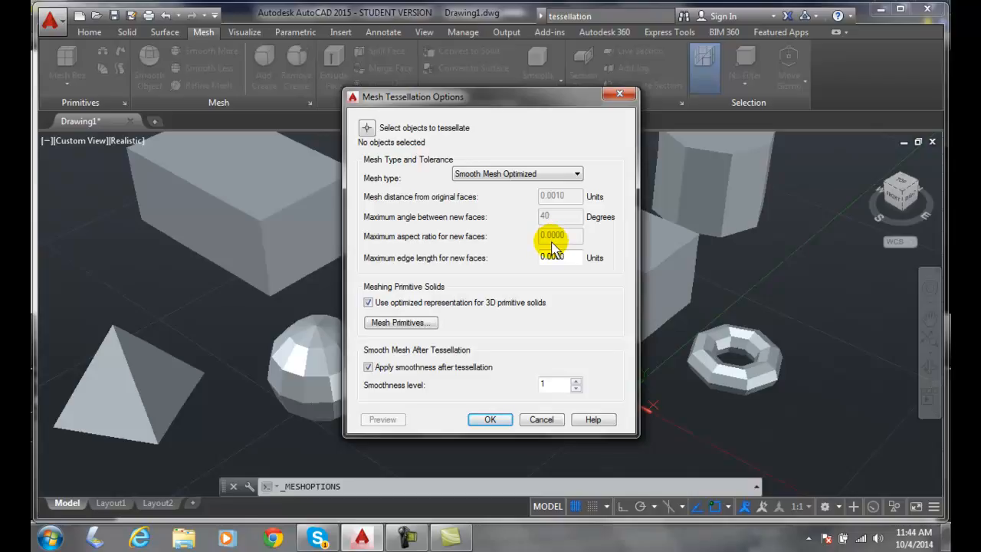
mouse_move(557, 247)
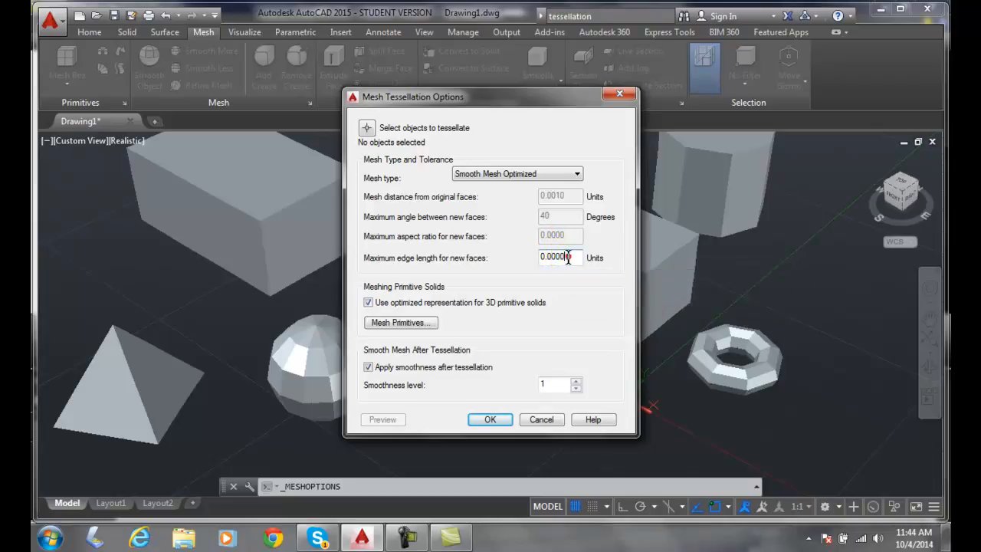
mouse_move(559, 257)
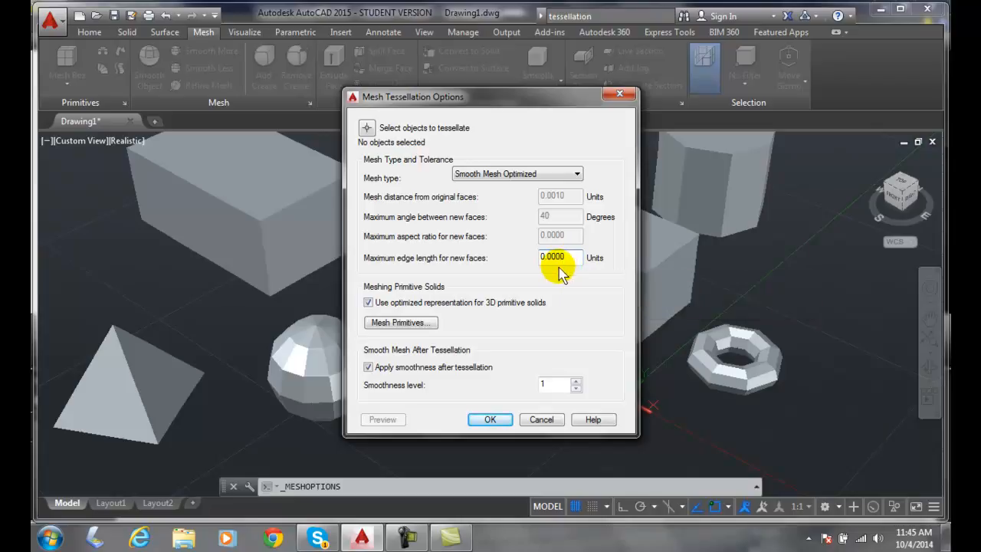
mouse_move(504, 306)
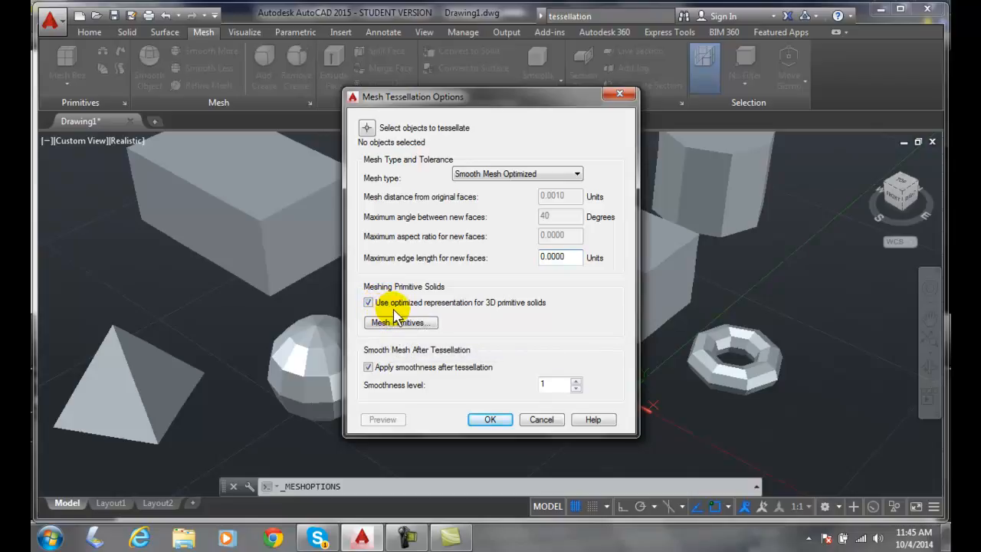
mouse_move(484, 314)
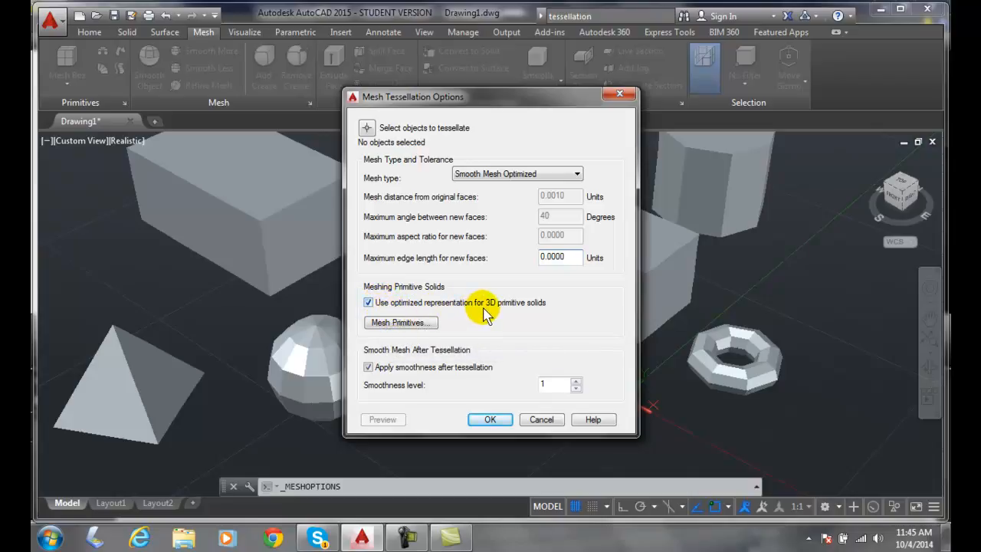
mouse_move(571, 189)
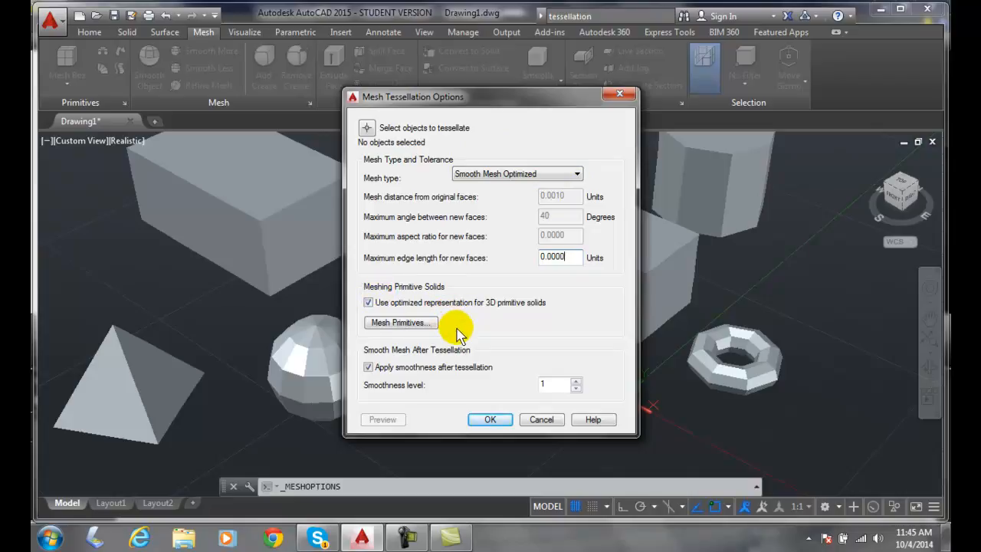
Open the Mesh Primitive Options for primitive solids, then cancel without changing divisions
click(399, 322)
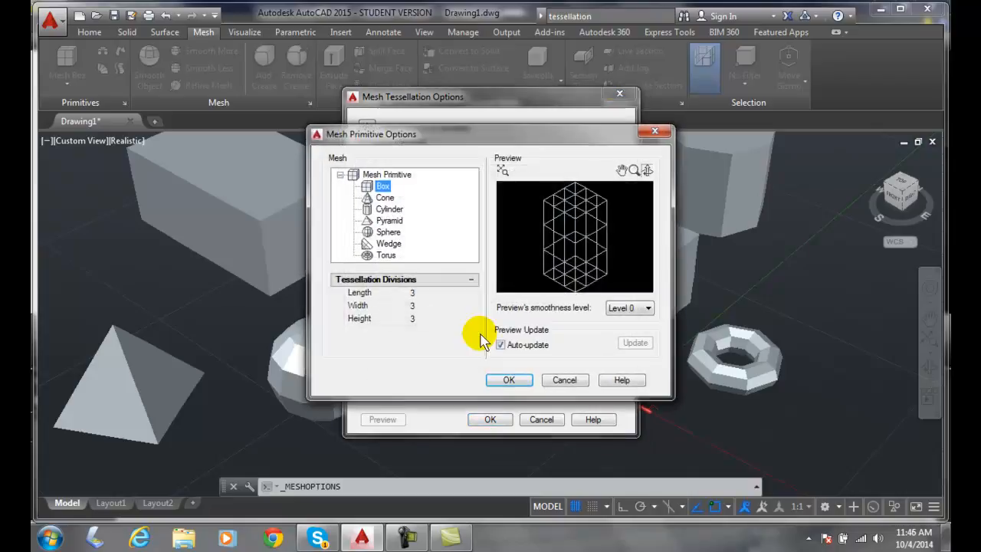
mouse_move(564, 380)
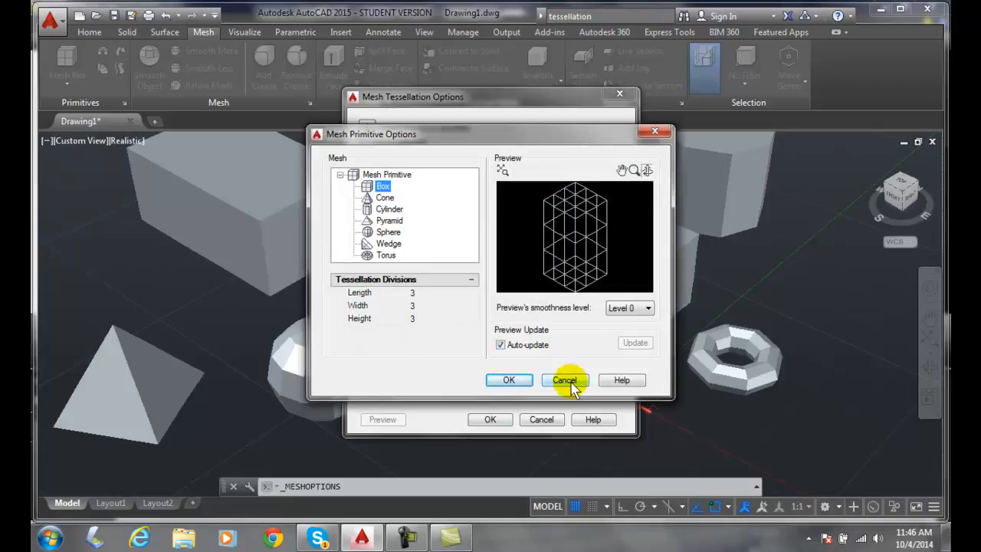
click(565, 380)
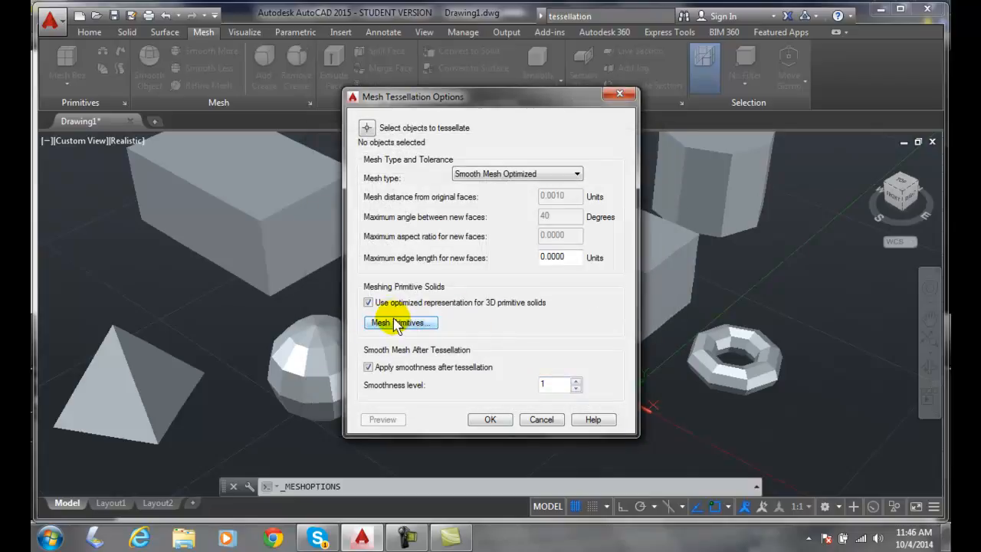
mouse_move(368, 302)
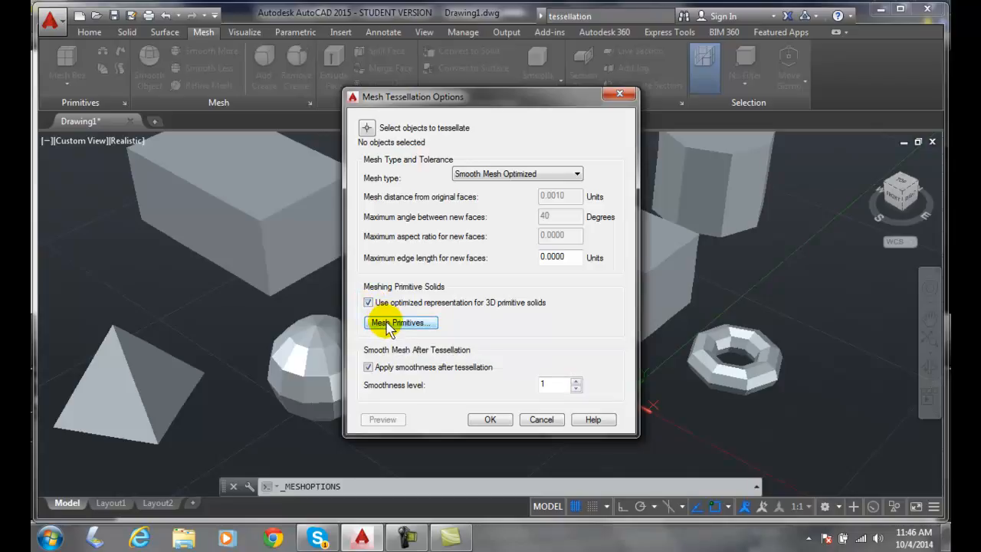
mouse_move(369, 302)
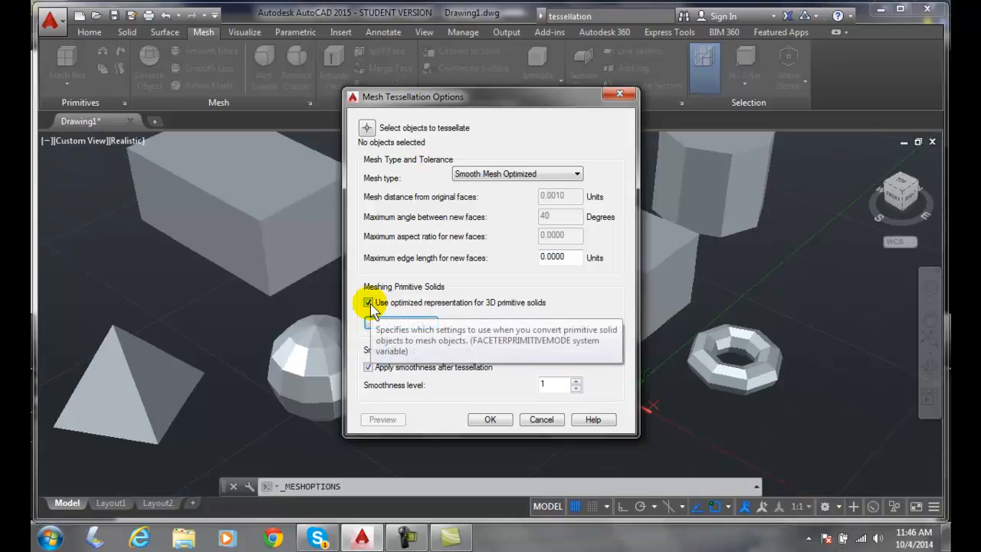
mouse_move(509, 380)
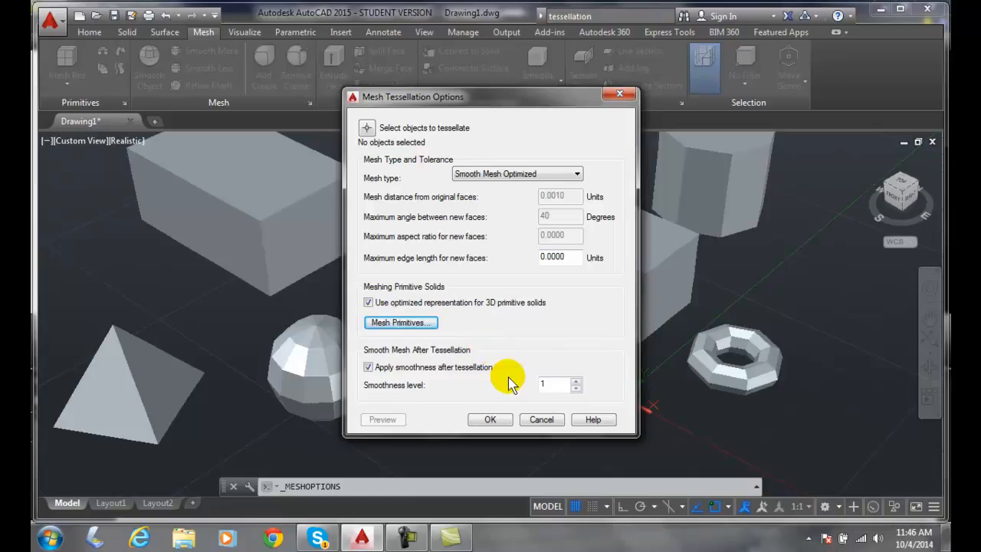
mouse_move(471, 364)
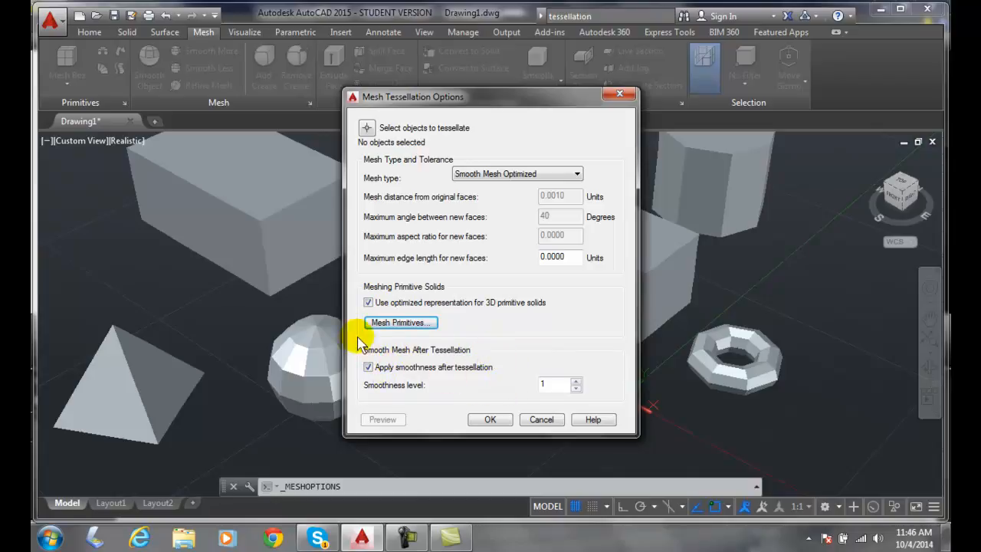
mouse_move(468, 366)
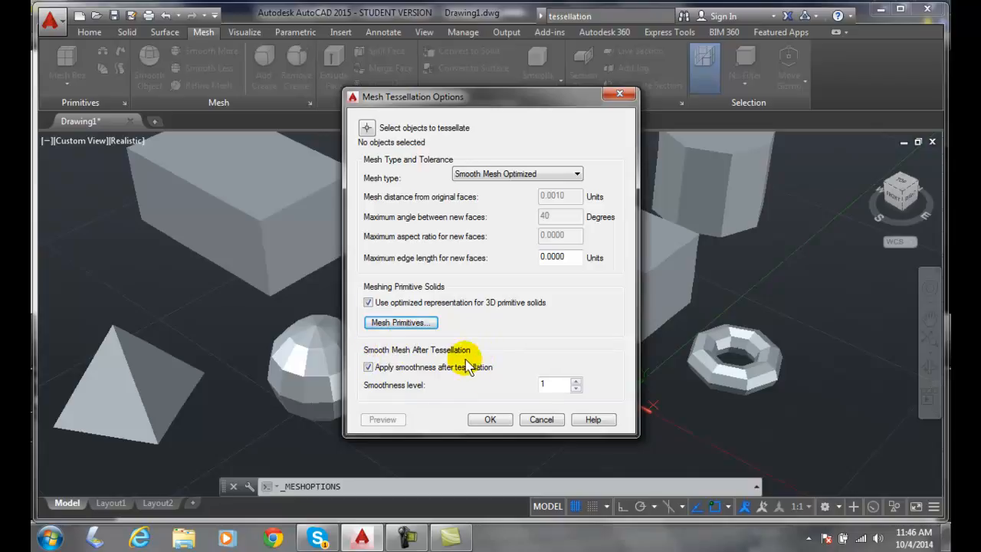
mouse_move(412, 377)
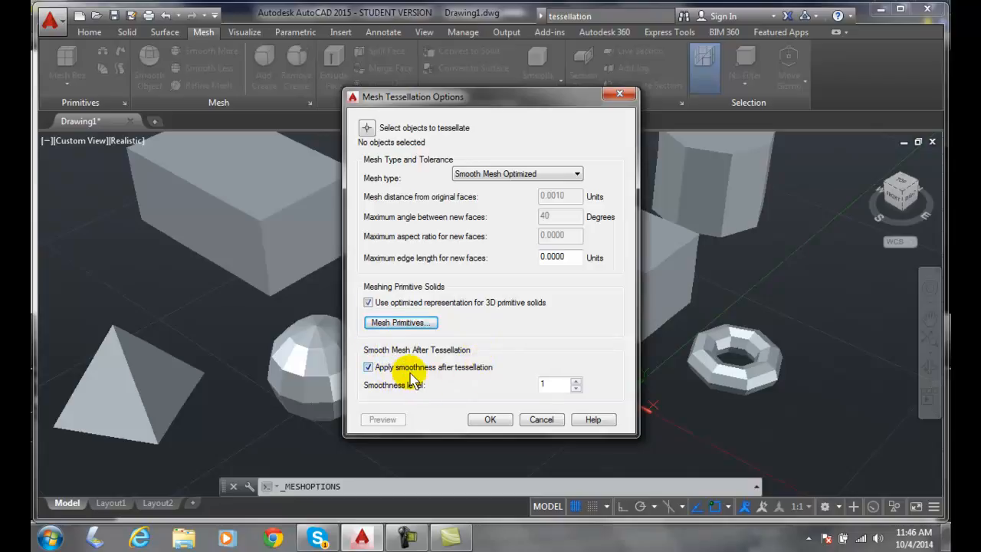
mouse_move(452, 381)
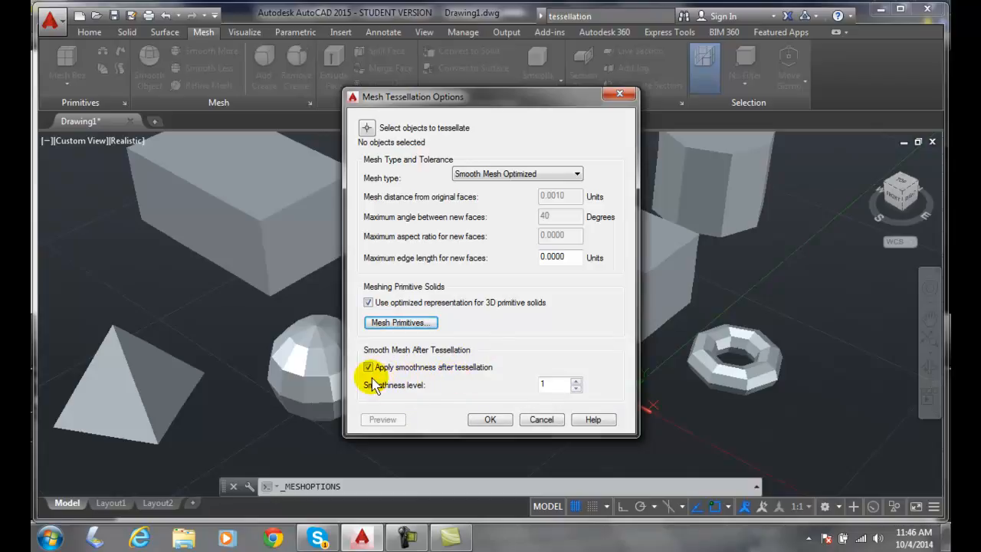
mouse_move(452, 387)
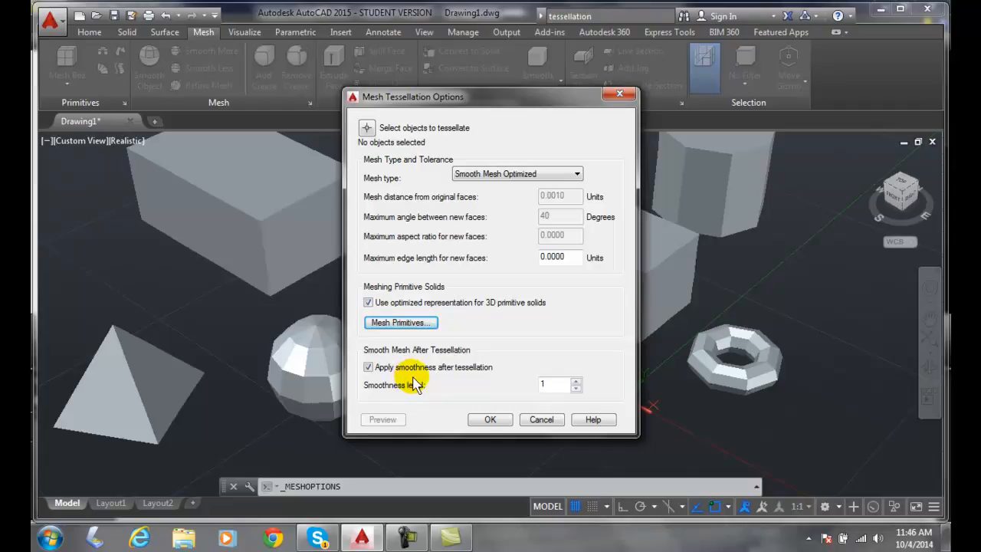
mouse_move(456, 375)
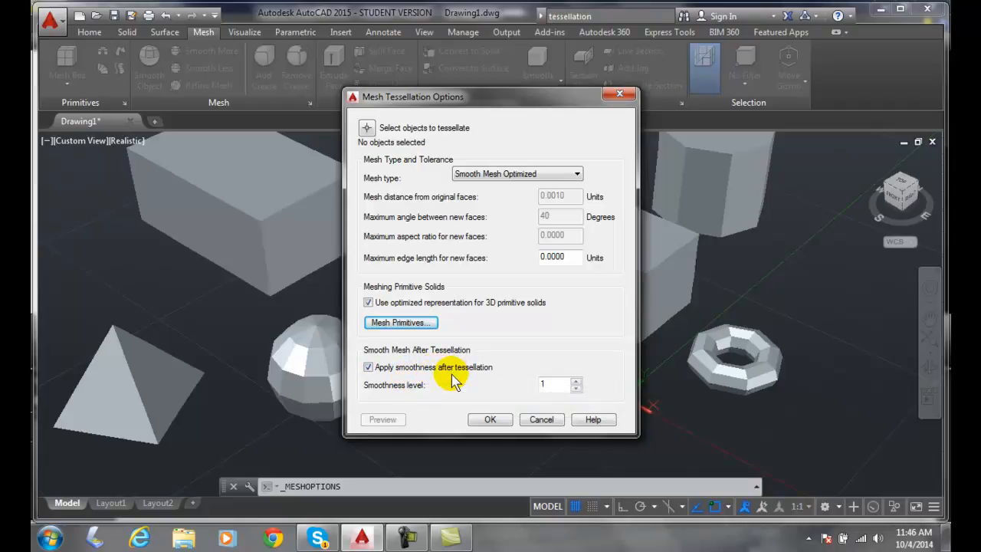
mouse_move(593, 419)
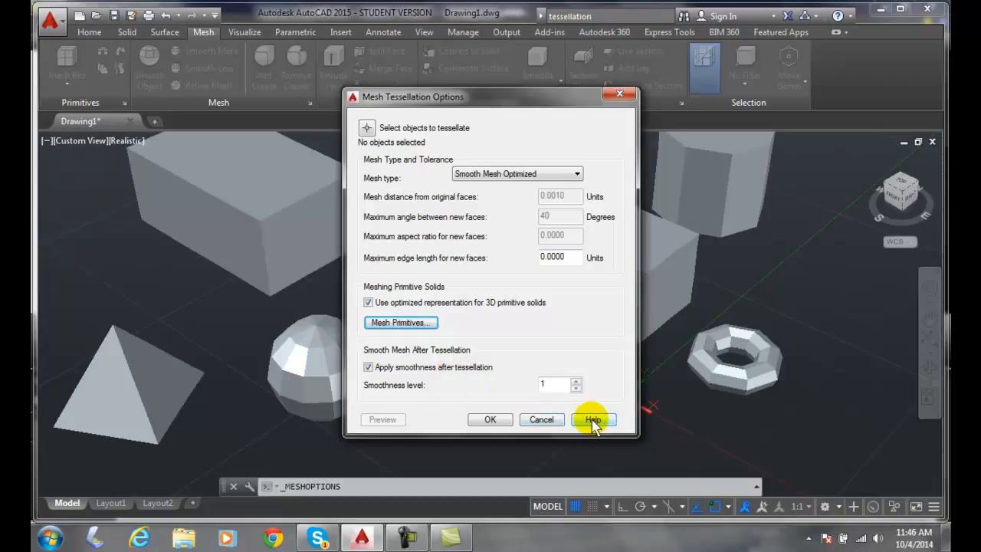
Open the Mesh Tessellation Options help page and scroll through its documentation
click(593, 419)
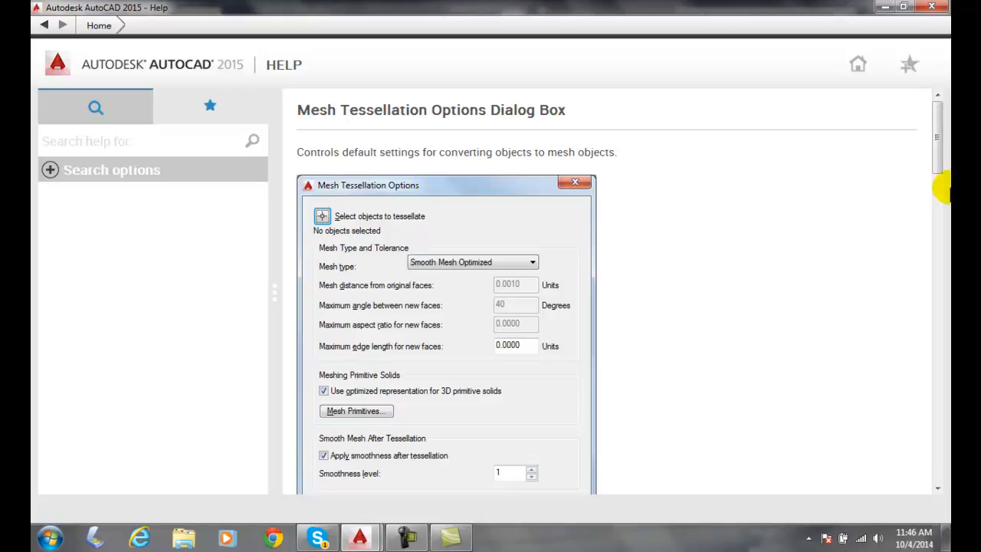
scroll(down, 3)
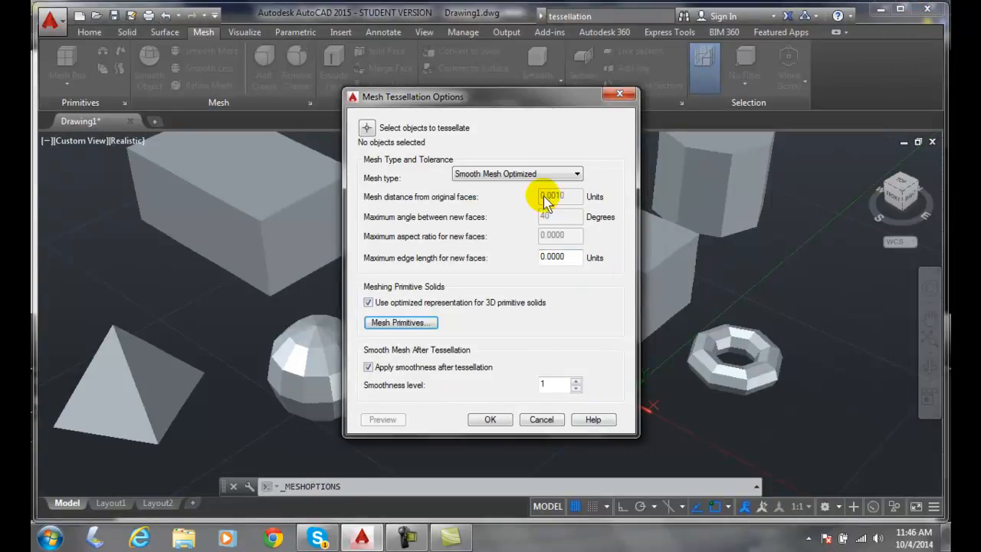
mouse_move(498, 345)
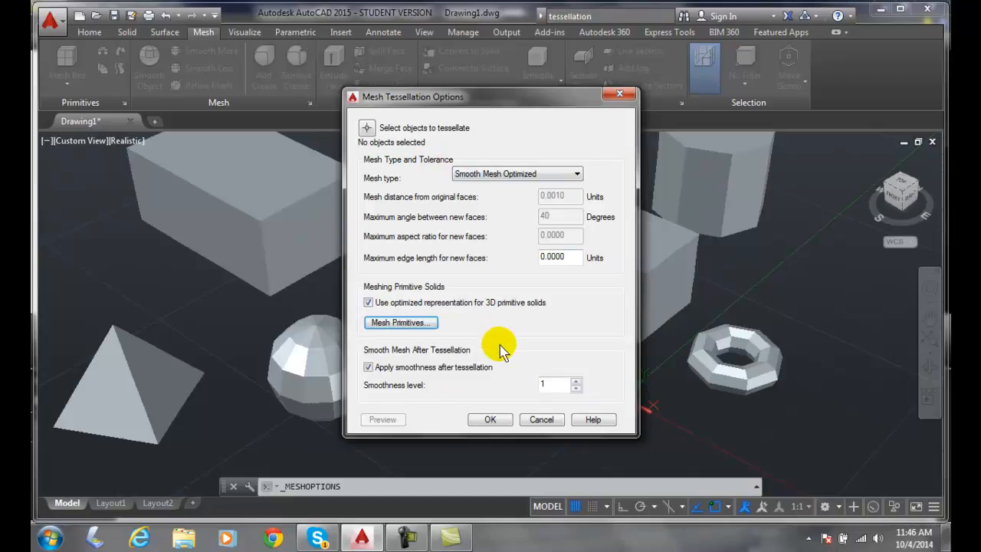
mouse_move(517, 314)
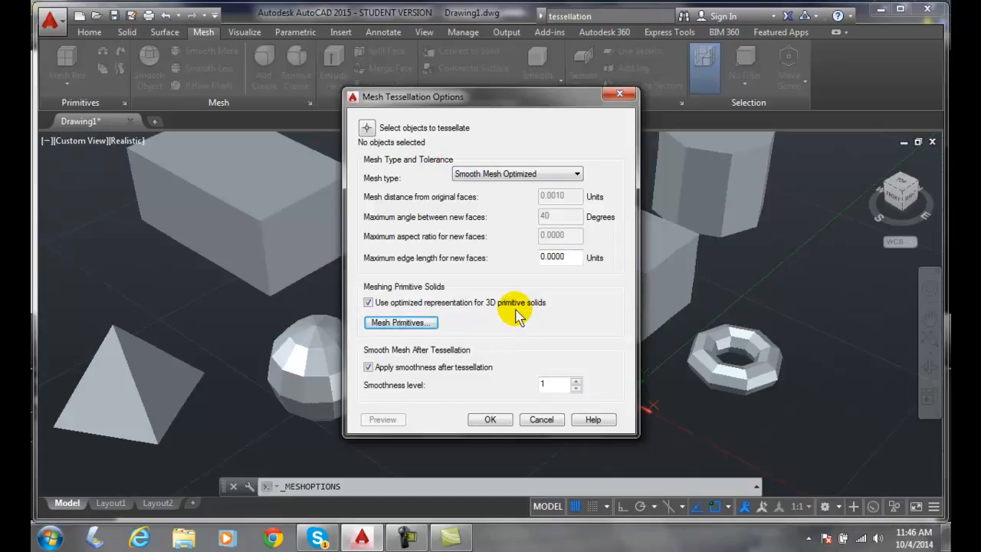
mouse_move(479, 173)
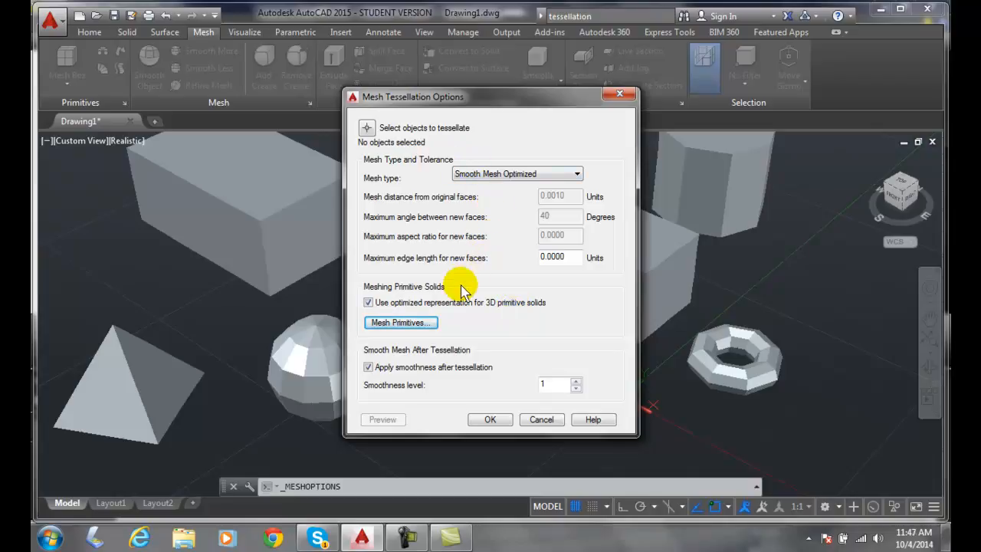
mouse_move(468, 306)
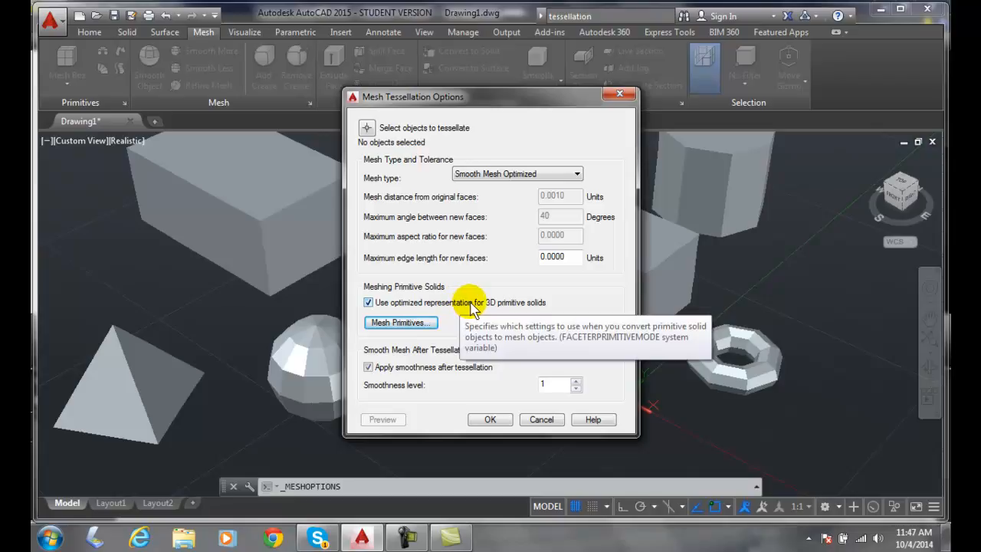
mouse_move(513, 325)
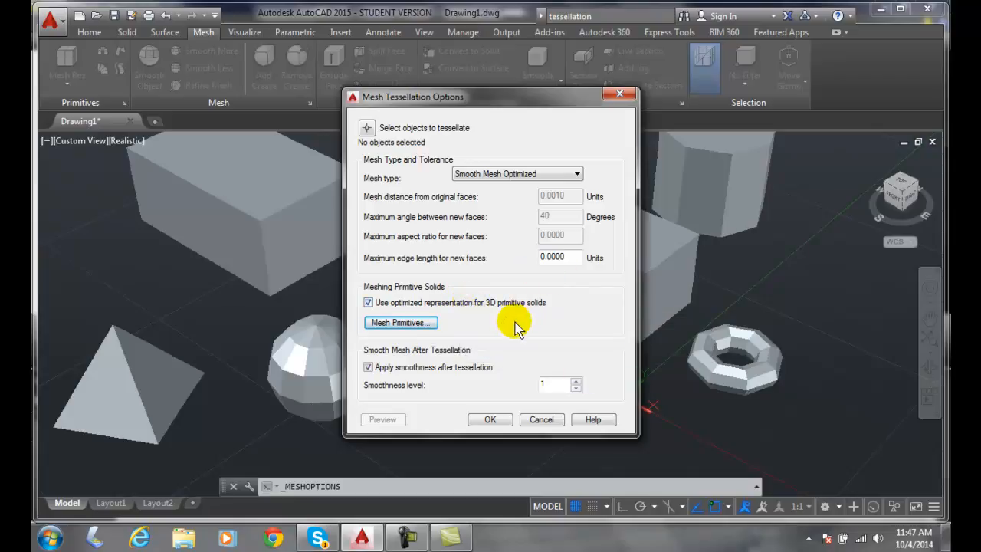